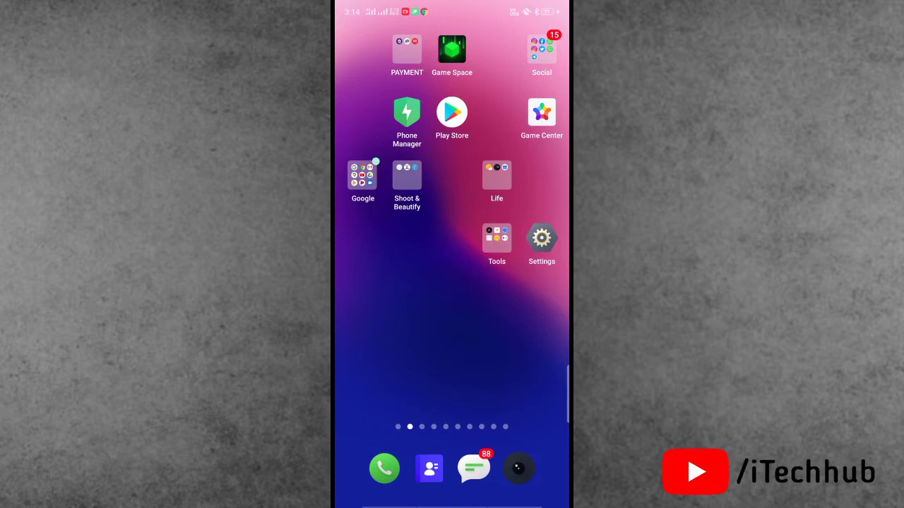
Launch Instagram from the Social folder and open the iTechHub chat ending in 'Hello'
scroll("left", 3)
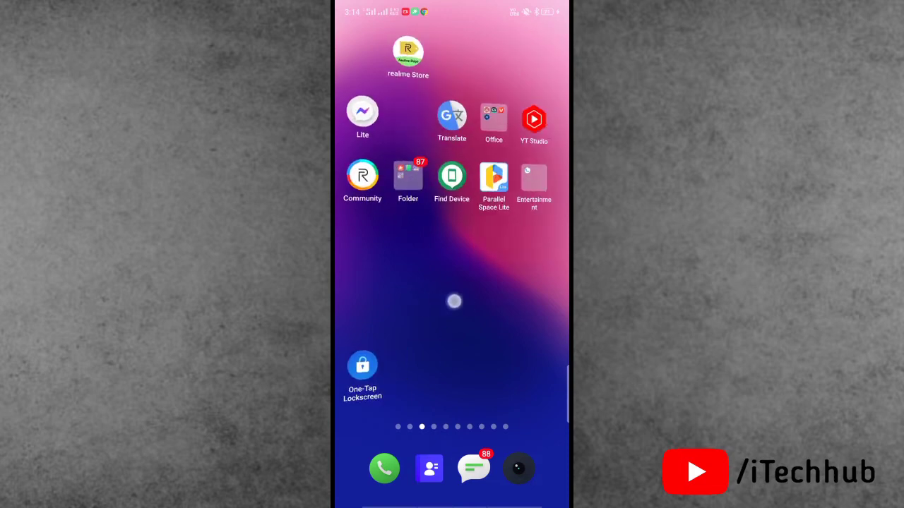
scroll("left", 3)
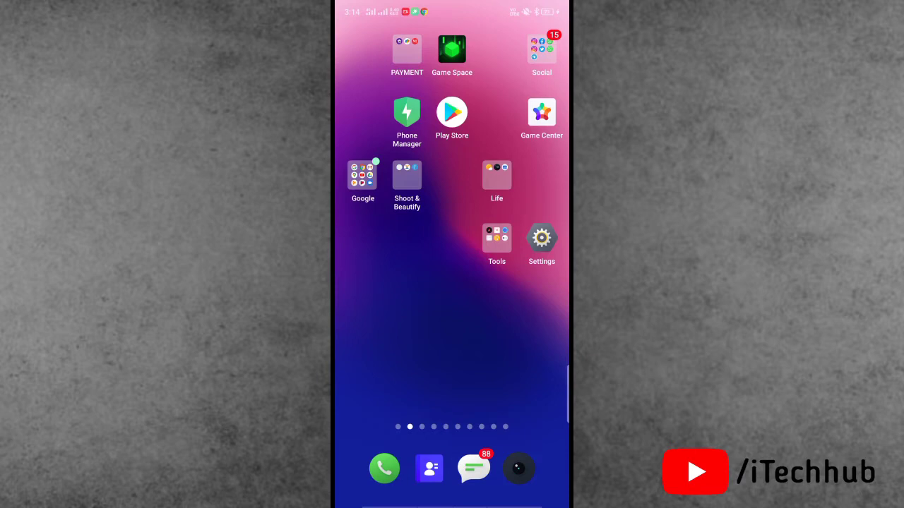
left_click(542, 49)
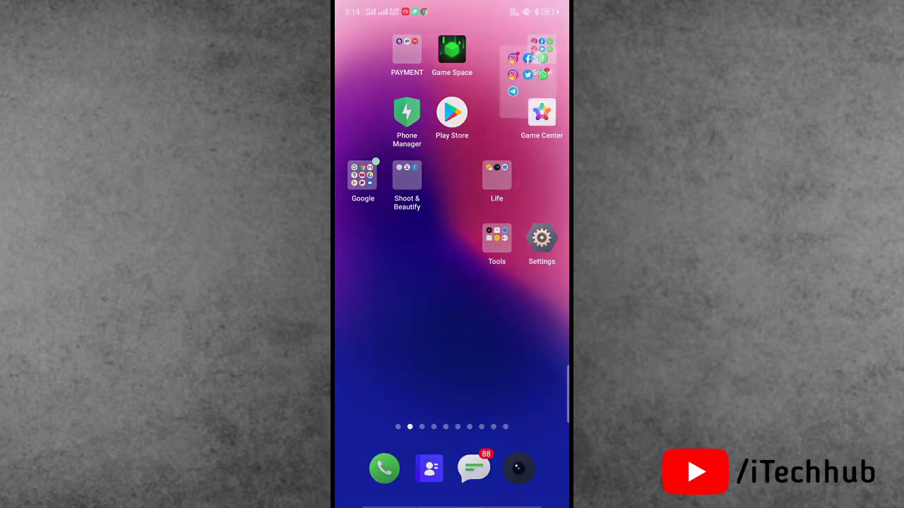
left_click(527, 63)
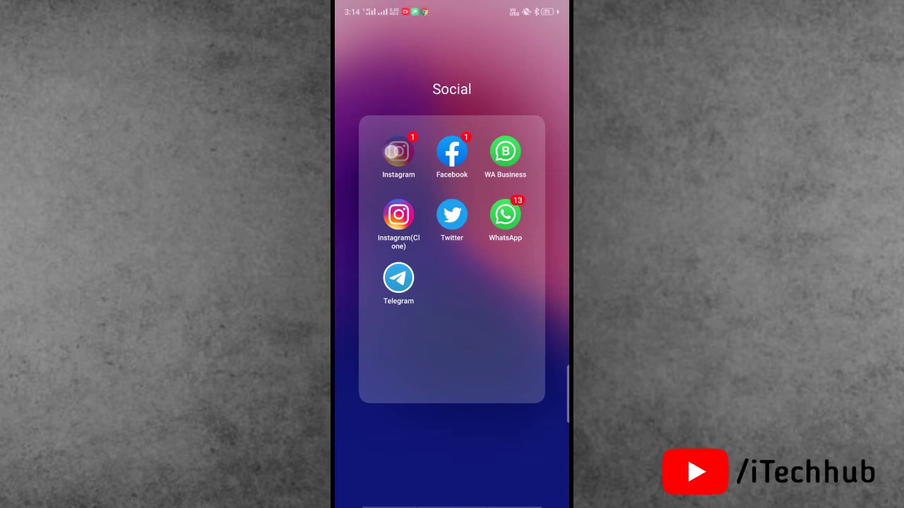
left_click(398, 150)
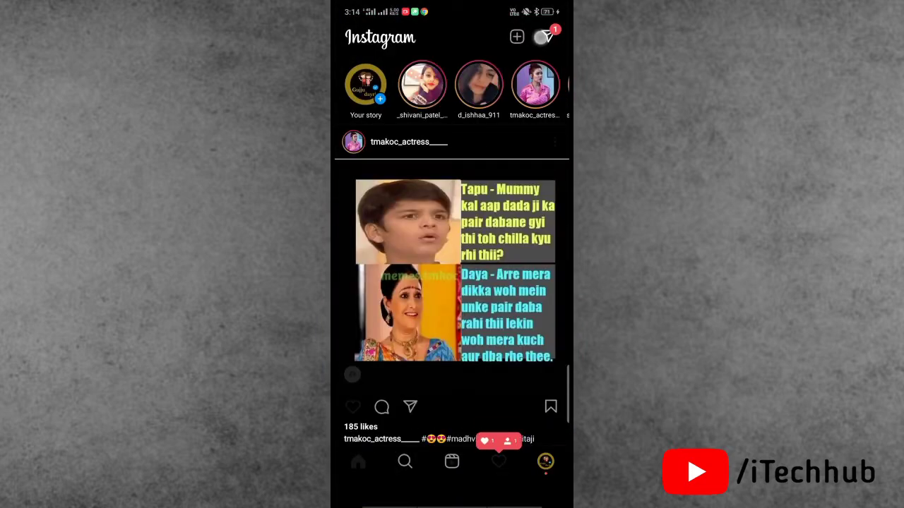
left_click(545, 37)
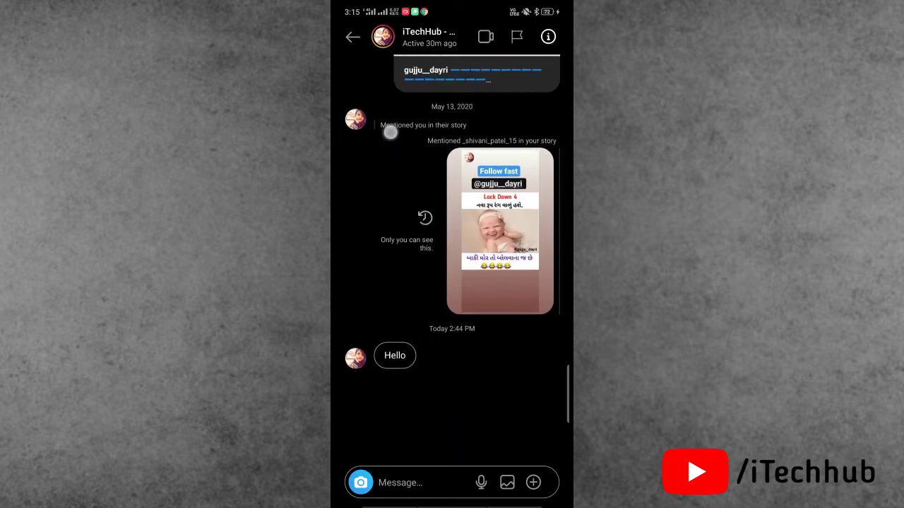
Swipe through the iTechHub chat to set up a reply to the Hello message
scroll("down", 3)
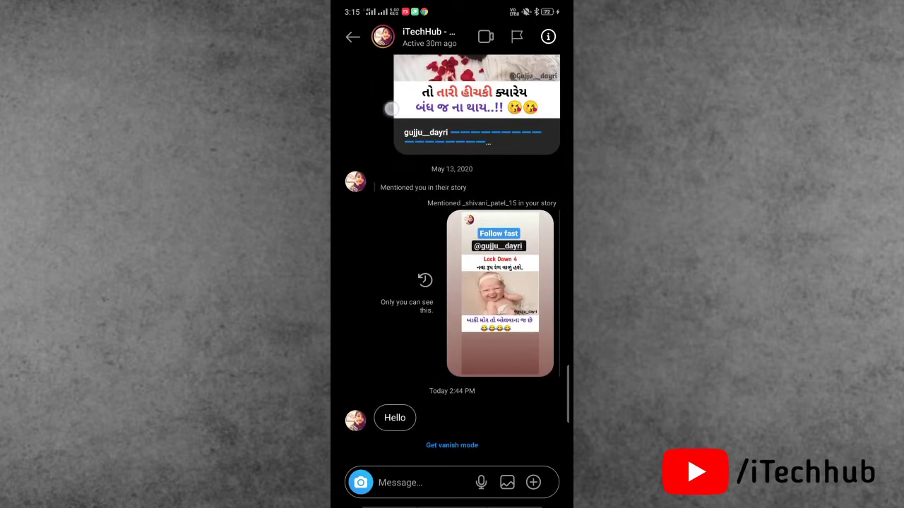
scroll("up", 3)
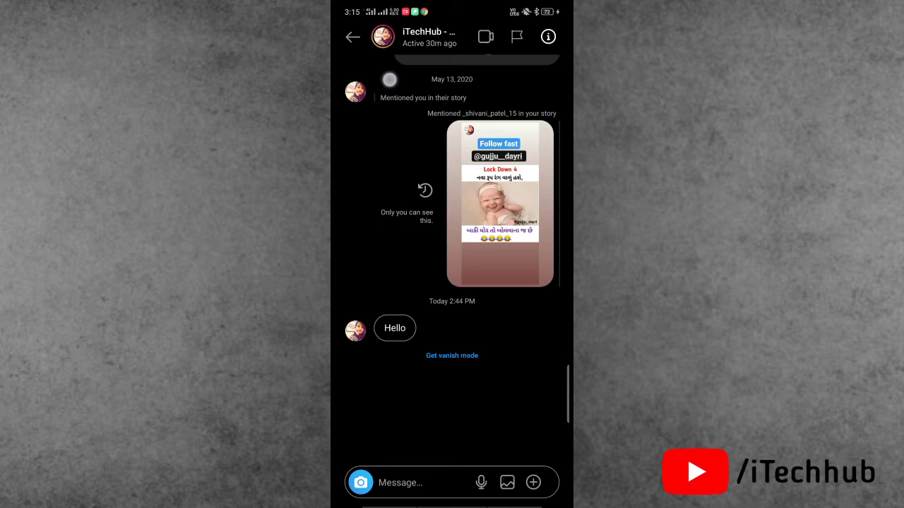
scroll("up", 3)
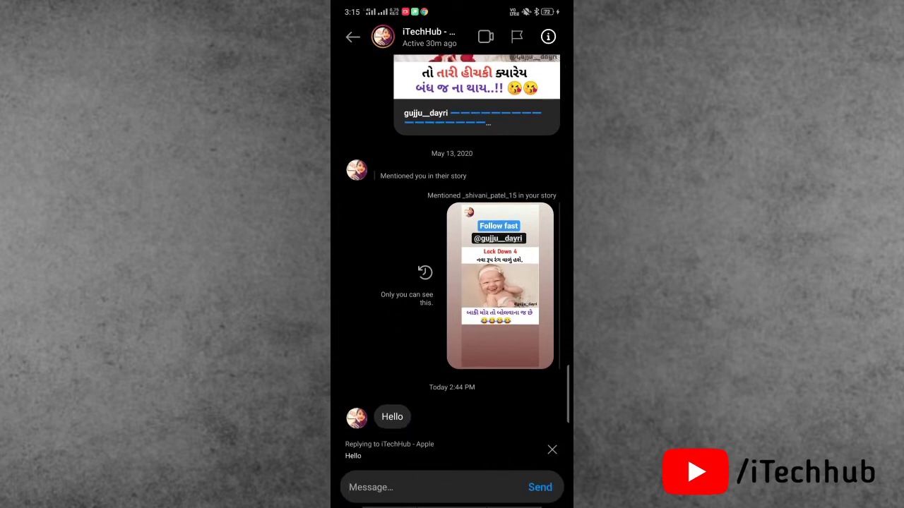
Cancel the pending reply to Hello and leave the chat for recent apps
type("He")
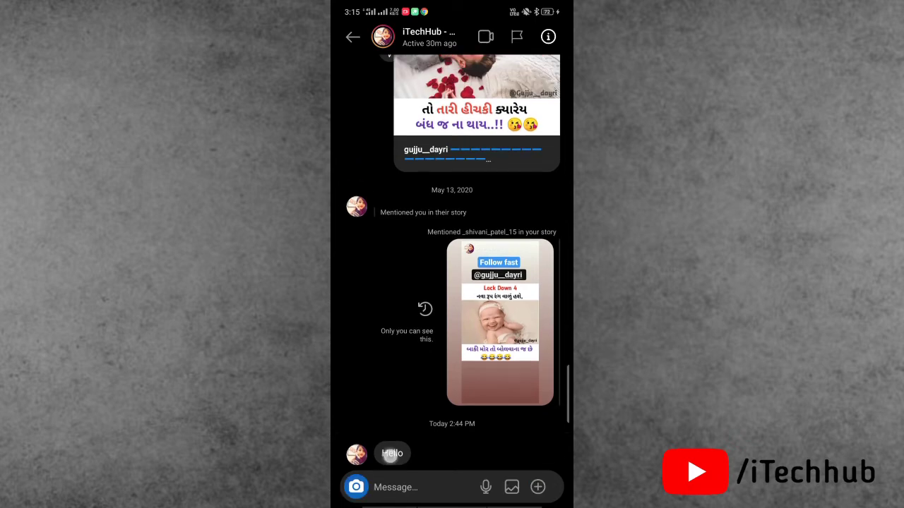
left_click(391, 453)
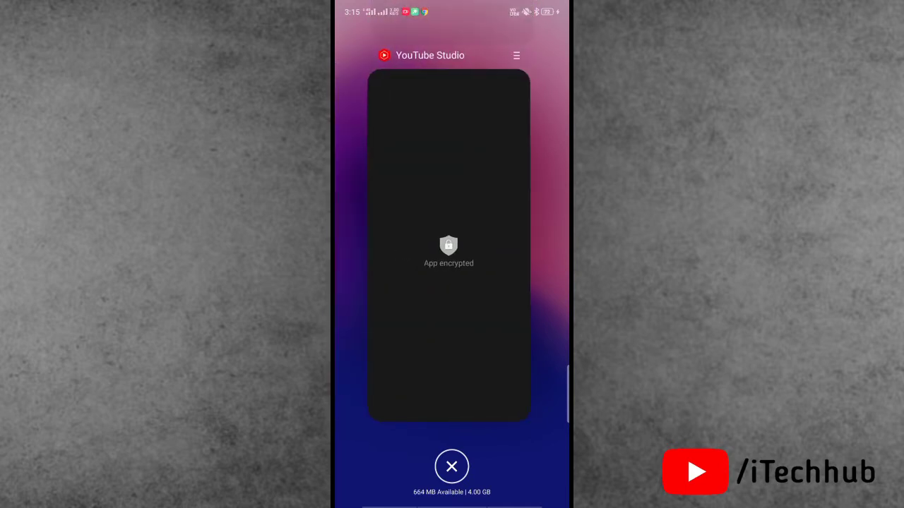
Clear all recent apps and return to the home screen's app page
left_click(451, 466)
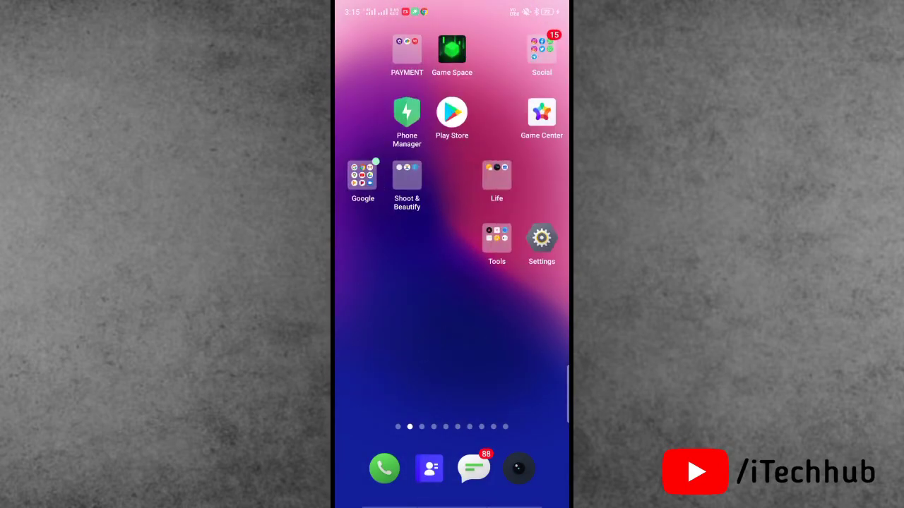
left_click(542, 50)
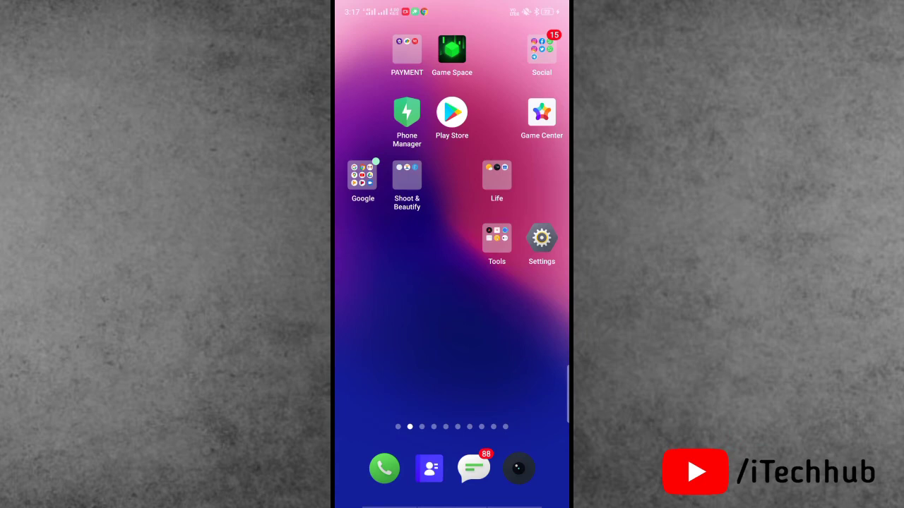
Launch Chrome from the Google folder and focus the search bar
left_click(362, 177)
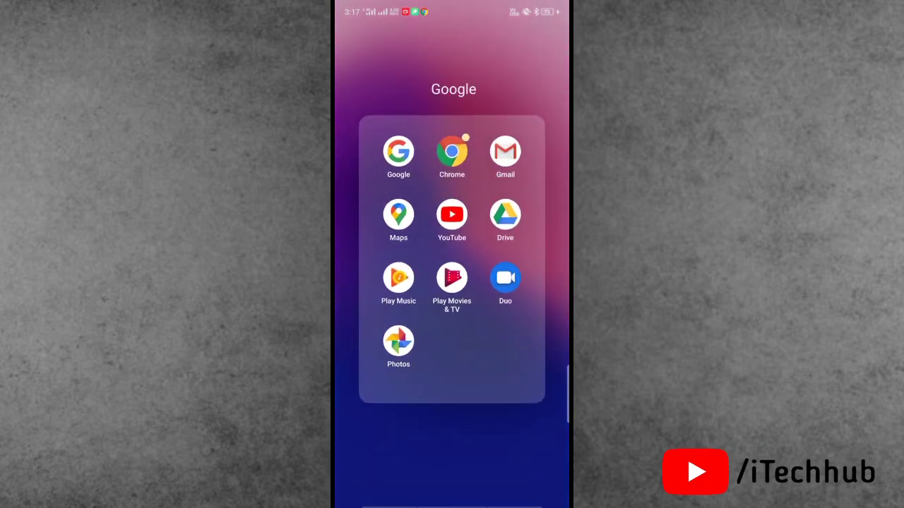
left_click(451, 149)
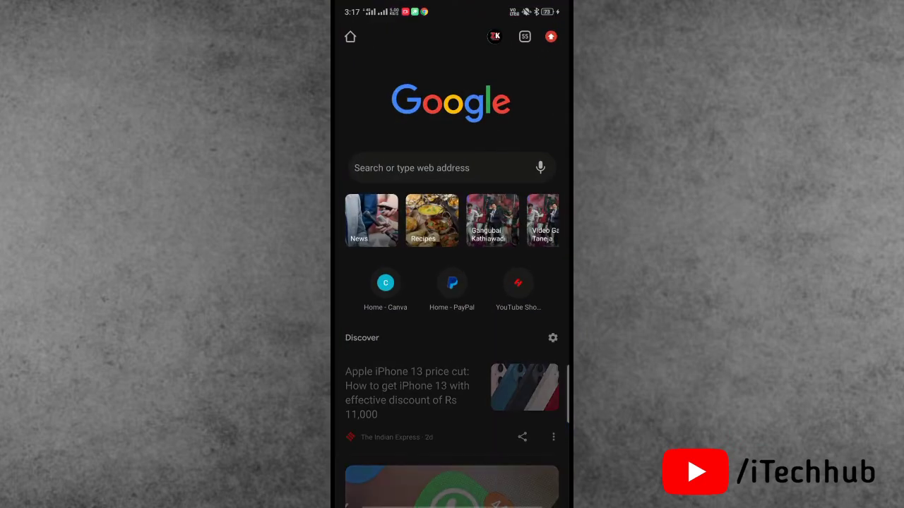
left_click(424, 168)
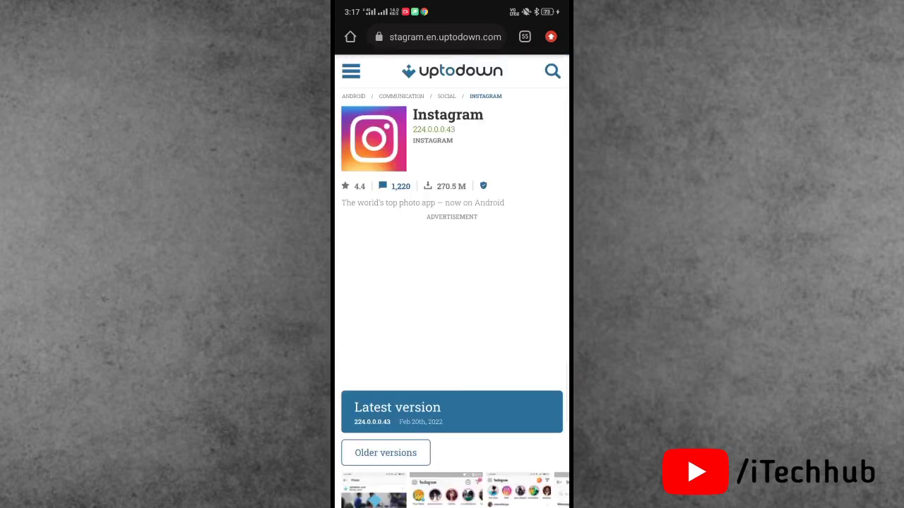
Scroll Uptodown's Instagram page to the latest version, 224.0.0.43
scroll("down", 3)
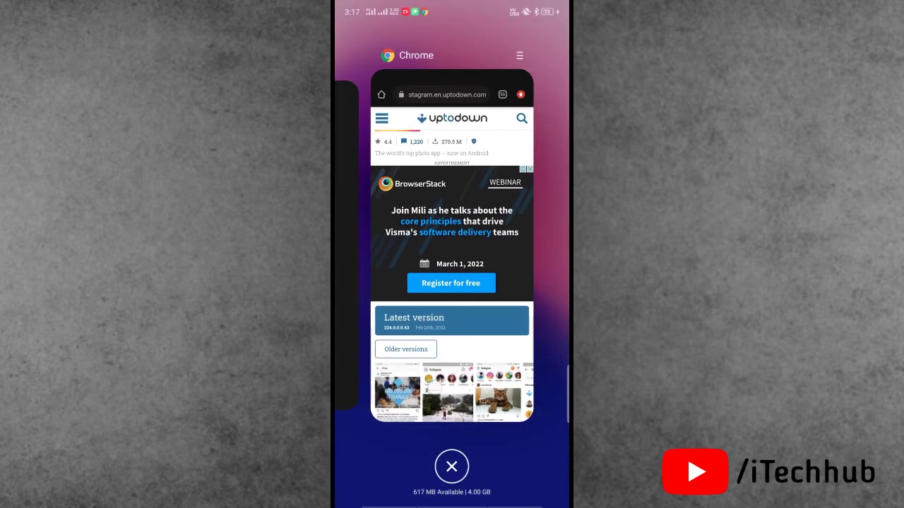
Clear all apps from the recent-apps overview
left_click(452, 466)
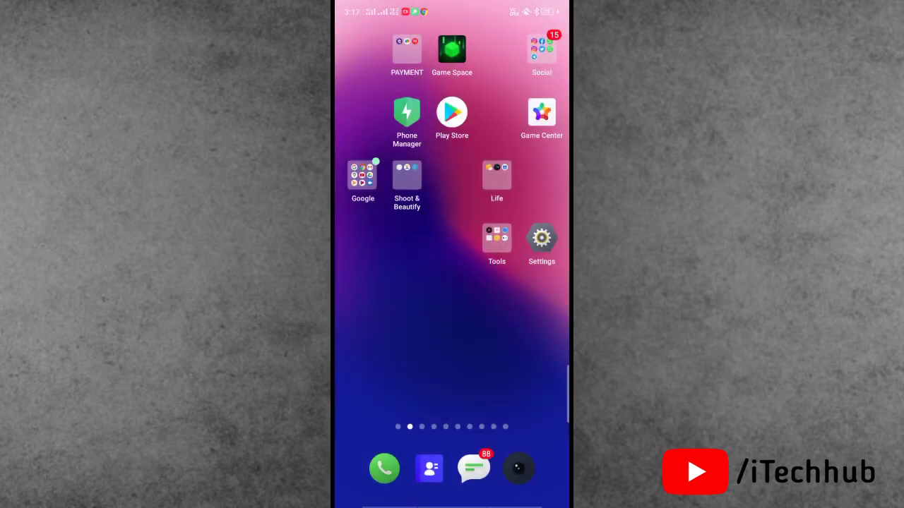